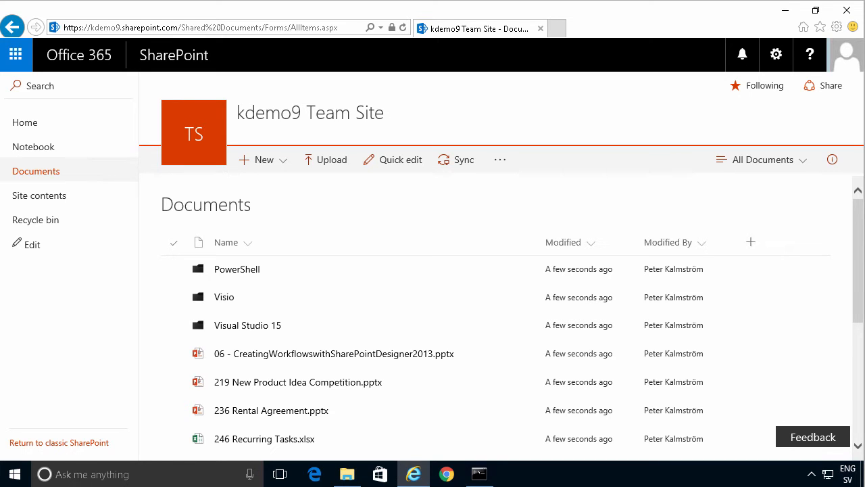
{"action": "mouse_move", "coordinate": [81, 450]}
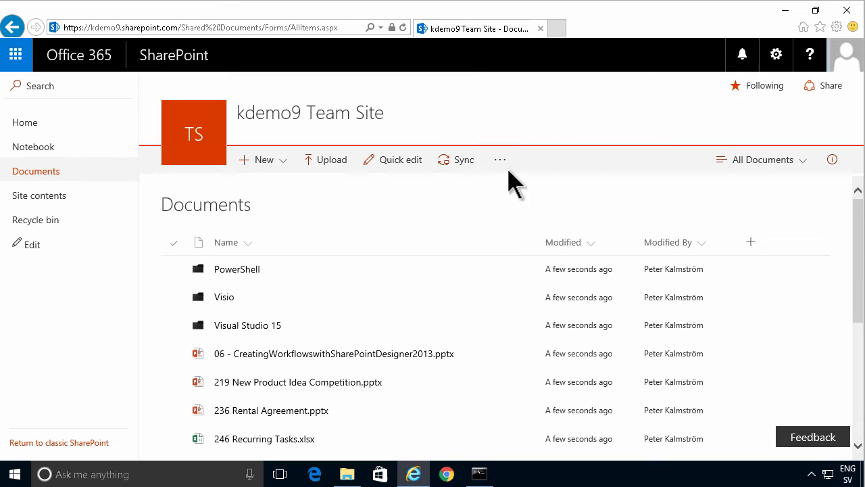
- Browse the library's action, view and settings menus, then choose 'Return to classic SharePoint'
{"action": "left_click", "coordinate": [500, 160]}
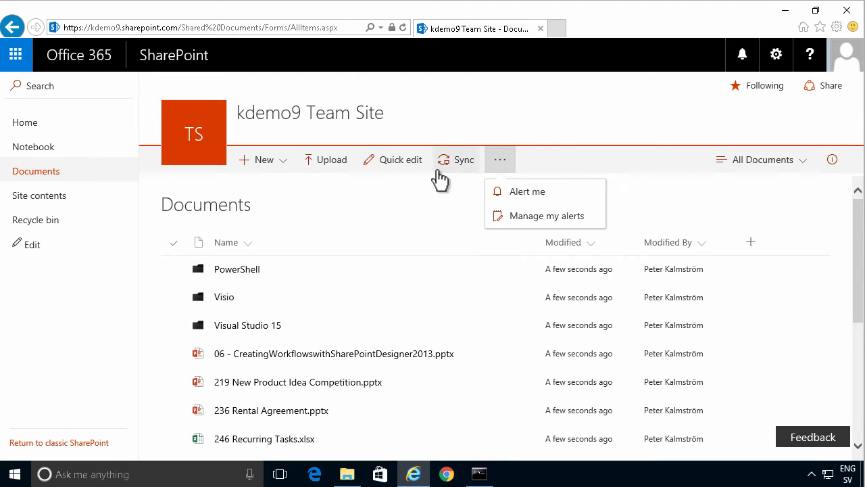
{"action": "mouse_move", "coordinate": [432, 168]}
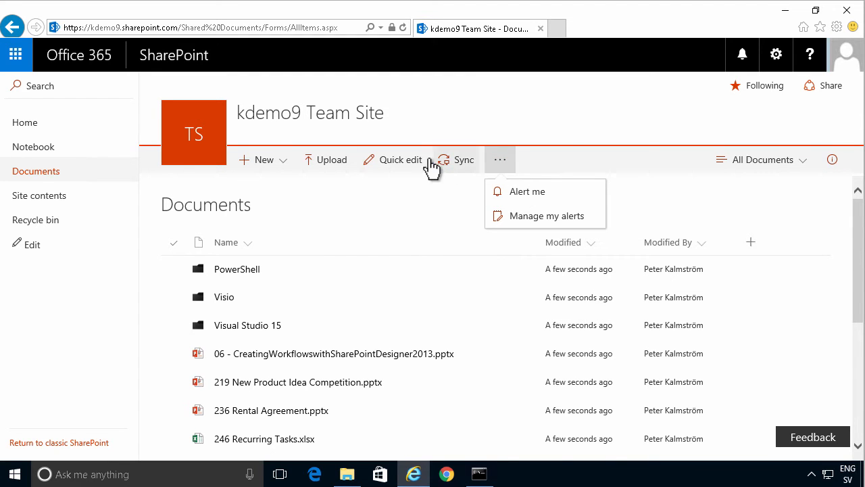
{"action": "left_click", "coordinate": [763, 160]}
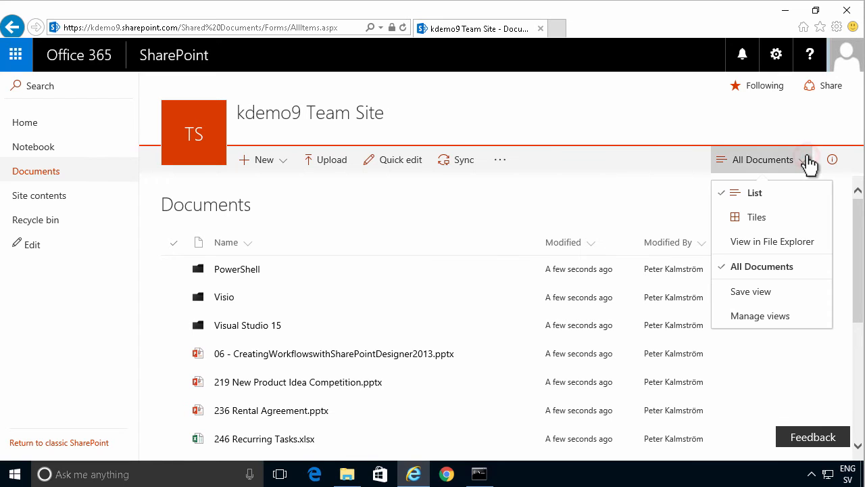
{"action": "mouse_move", "coordinate": [401, 160]}
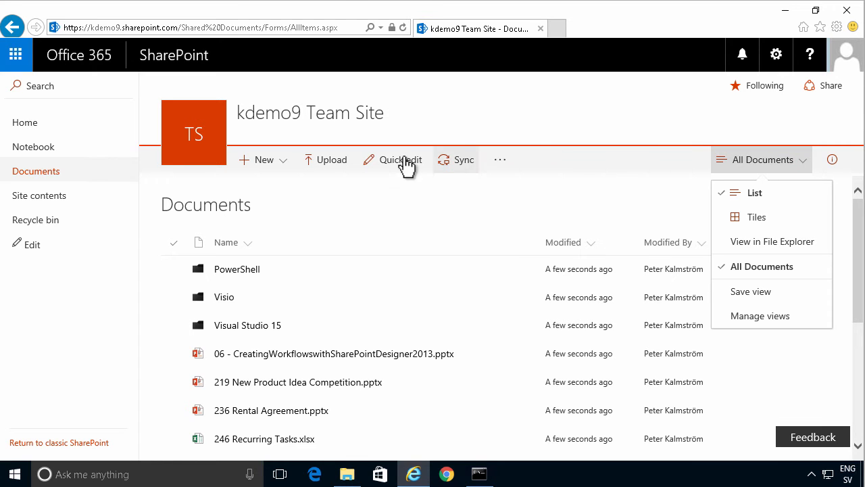
{"action": "mouse_move", "coordinate": [499, 165]}
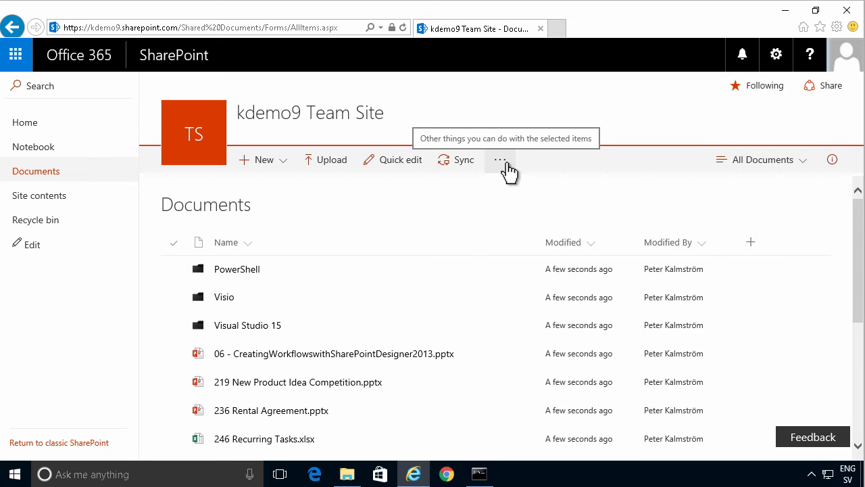
{"action": "mouse_move", "coordinate": [499, 163]}
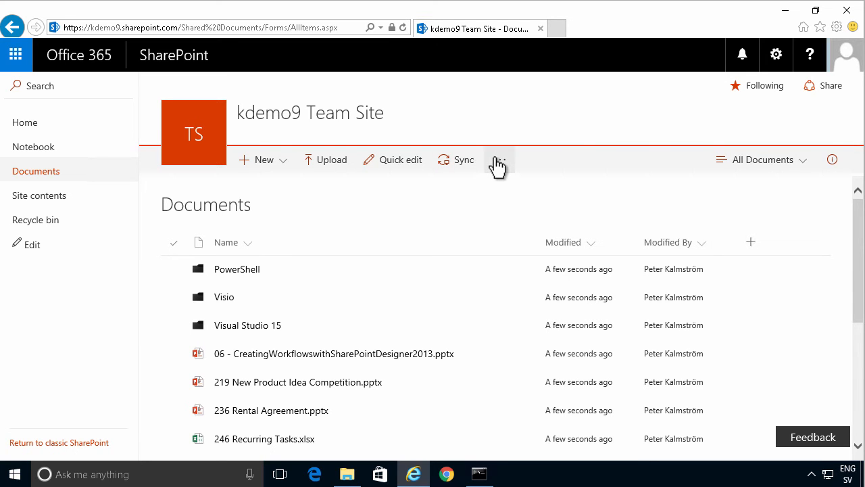
{"action": "mouse_move", "coordinate": [558, 179]}
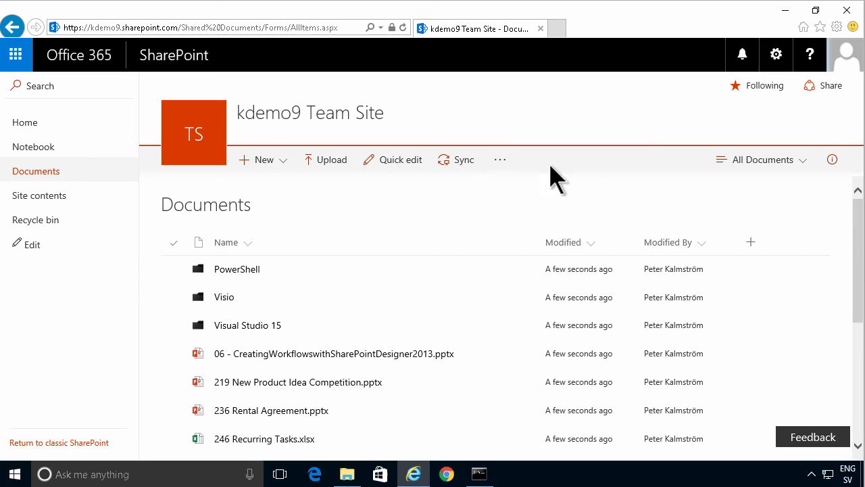
{"action": "mouse_move", "coordinate": [500, 160]}
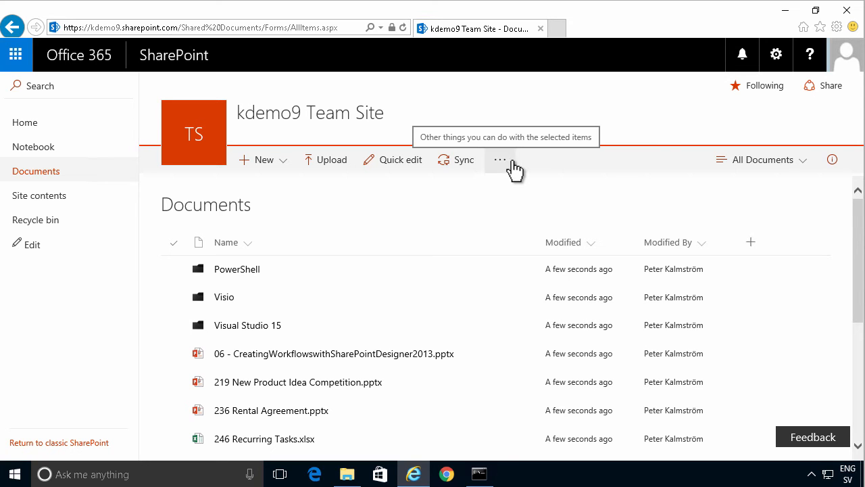
{"action": "left_click", "coordinate": [776, 55]}
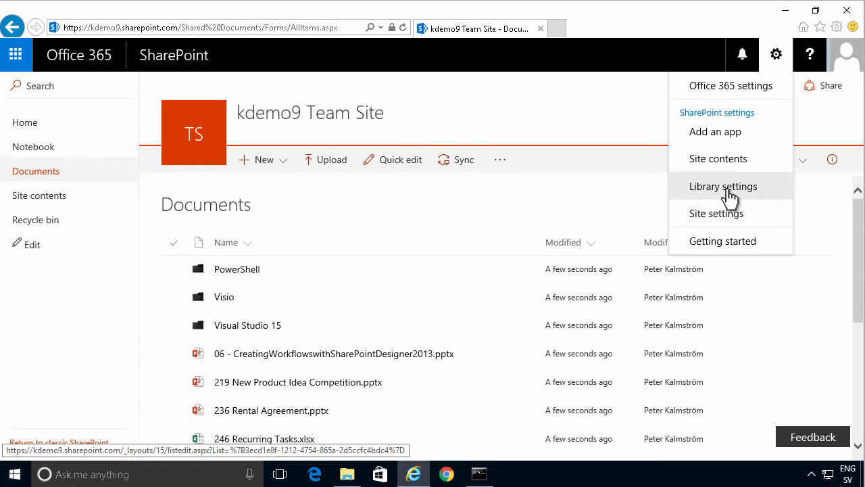
{"action": "mouse_move", "coordinate": [773, 54]}
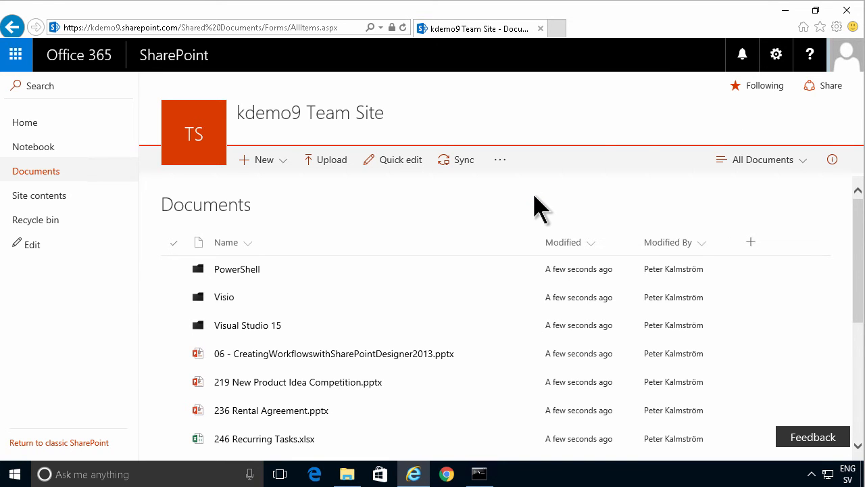
{"action": "mouse_move", "coordinate": [245, 422]}
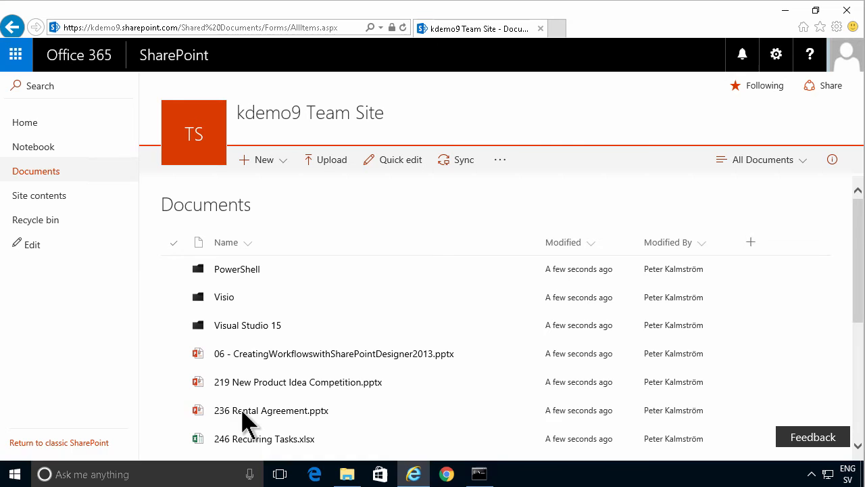
{"action": "mouse_move", "coordinate": [271, 250]}
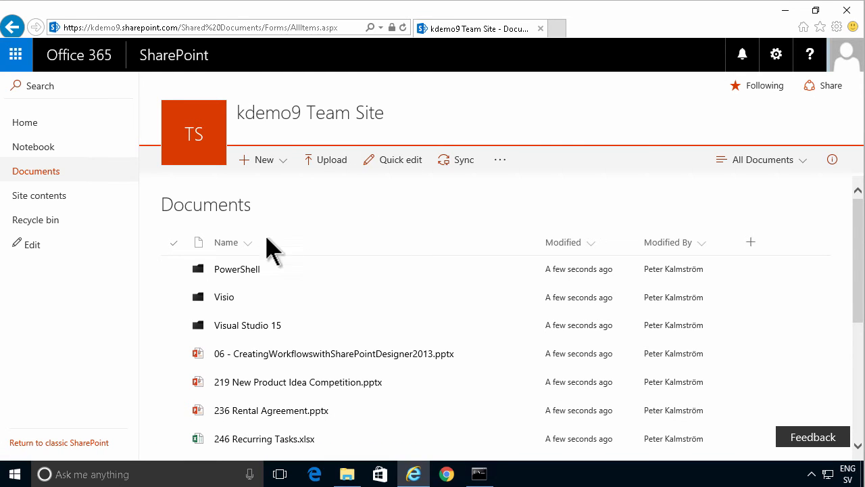
{"action": "left_click", "coordinate": [58, 443]}
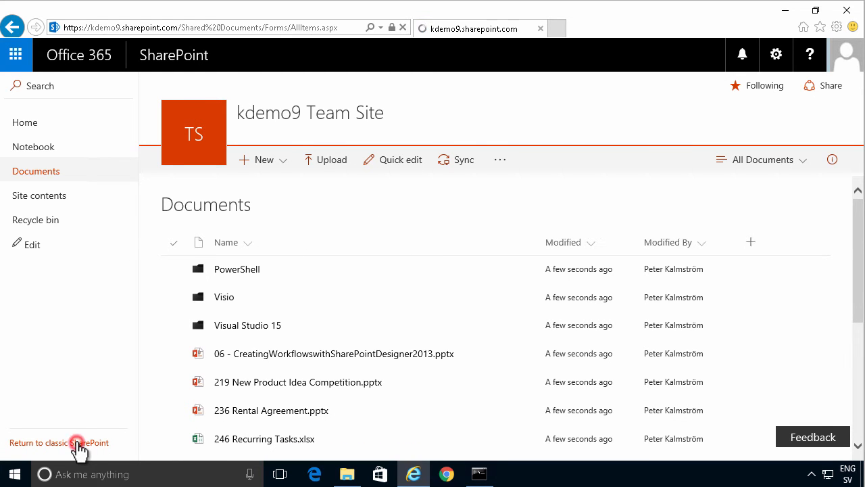
- Open the Documents library's Advanced settings through the classic LIBRARY ribbon and Library Settings
{"action": "left_click", "coordinate": [59, 442]}
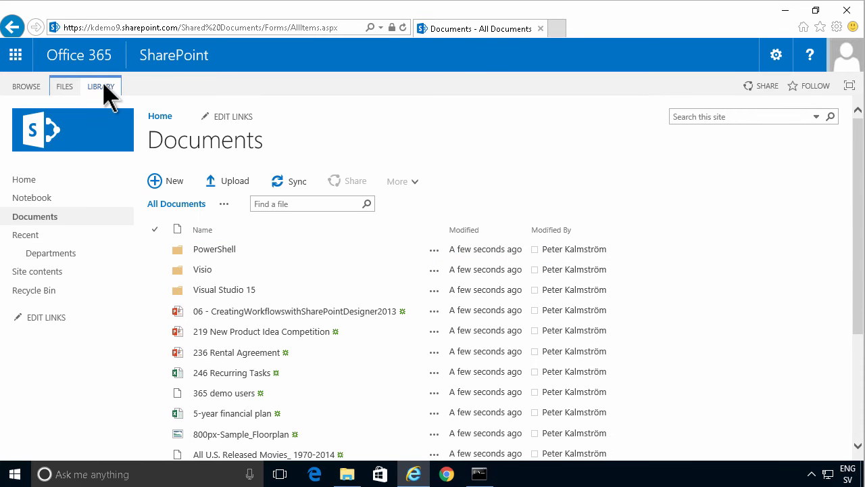
{"action": "left_click", "coordinate": [101, 86]}
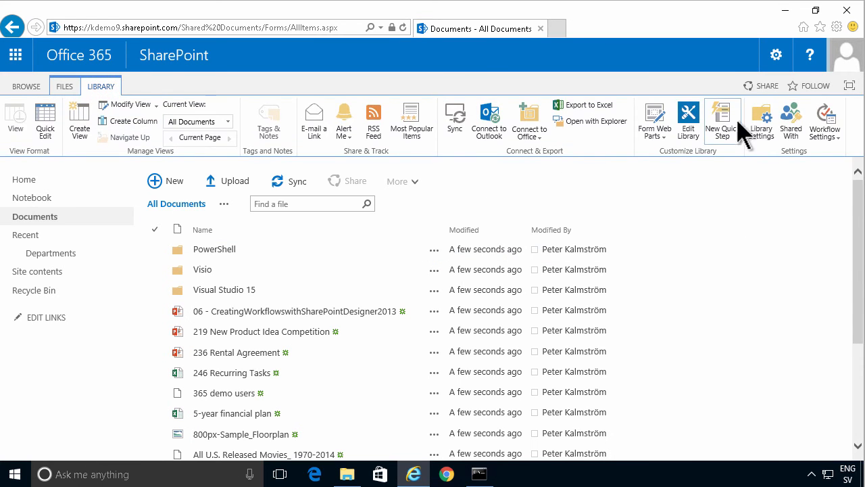
{"action": "left_click", "coordinate": [761, 120]}
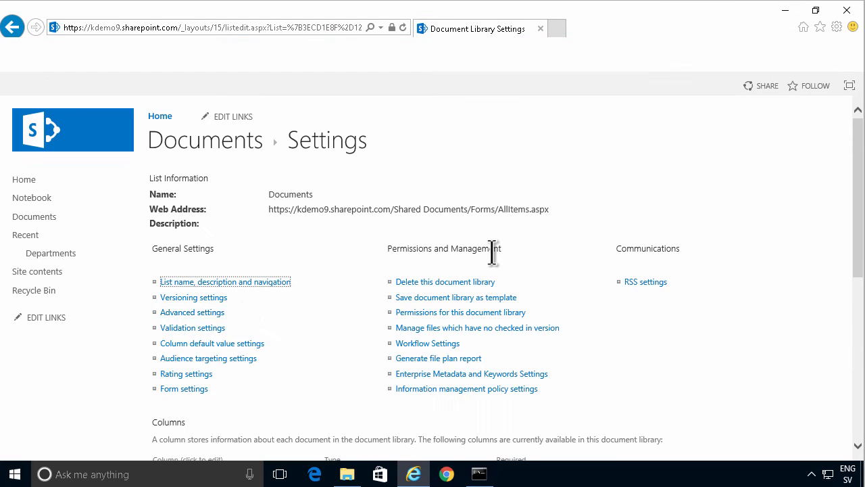
{"action": "left_click", "coordinate": [192, 312]}
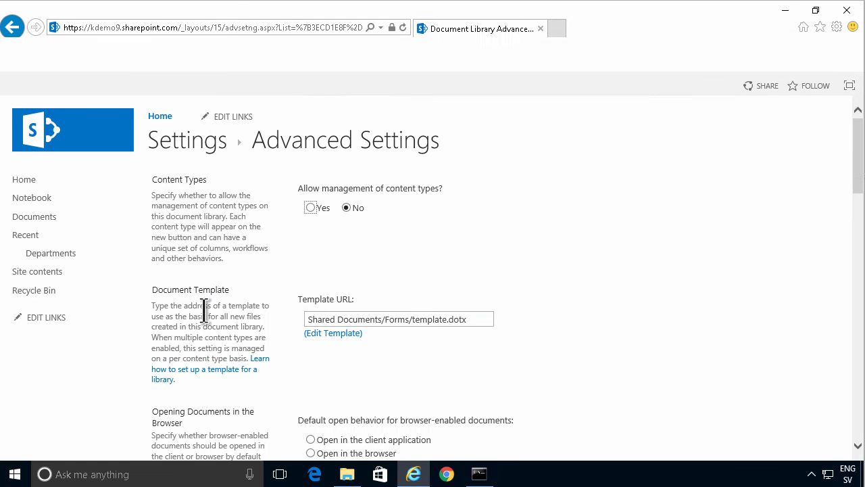
- Set the List experience option to 'New experience' for the Documents library
{"action": "scroll", "scroll_direction": "down", "scroll_amount": 3}
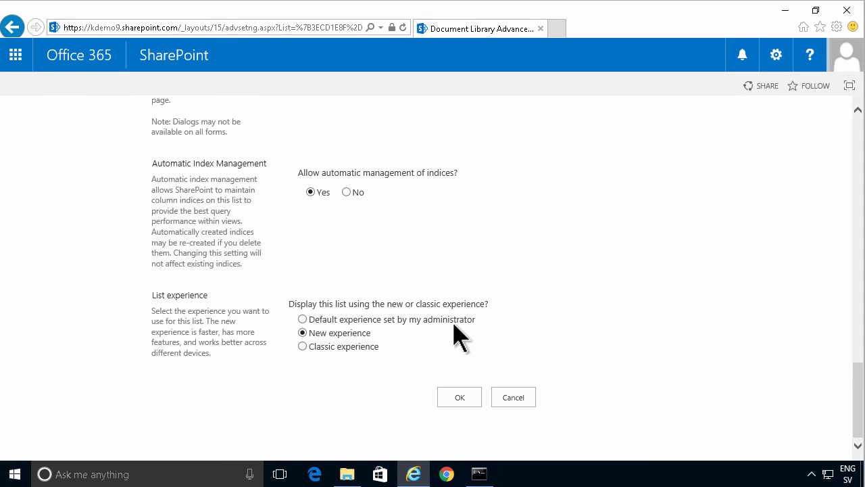
{"action": "mouse_move", "coordinate": [354, 331]}
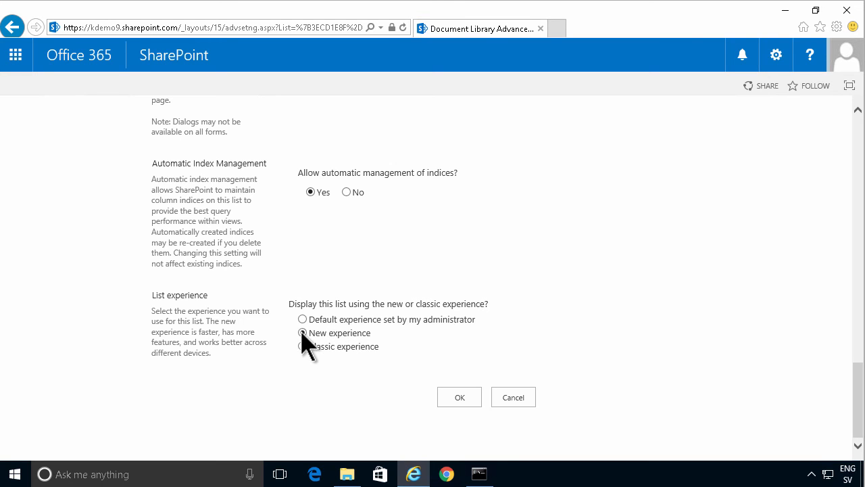
{"action": "left_click", "coordinate": [302, 333]}
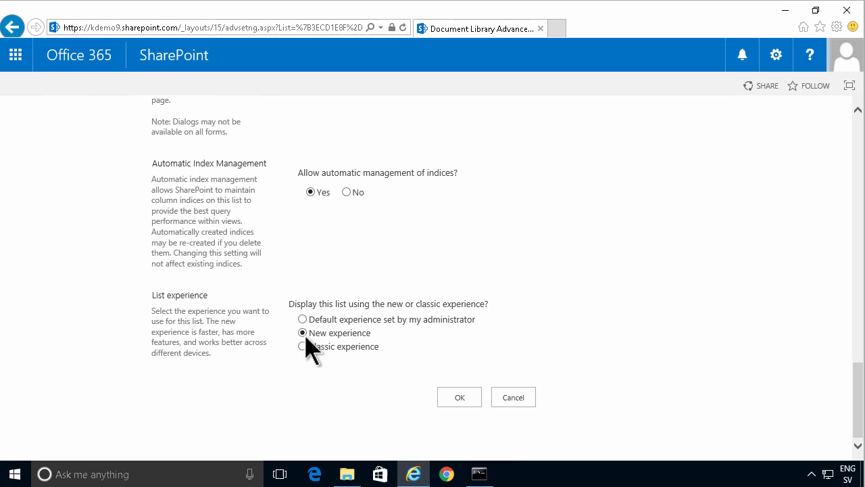
{"action": "mouse_move", "coordinate": [304, 338]}
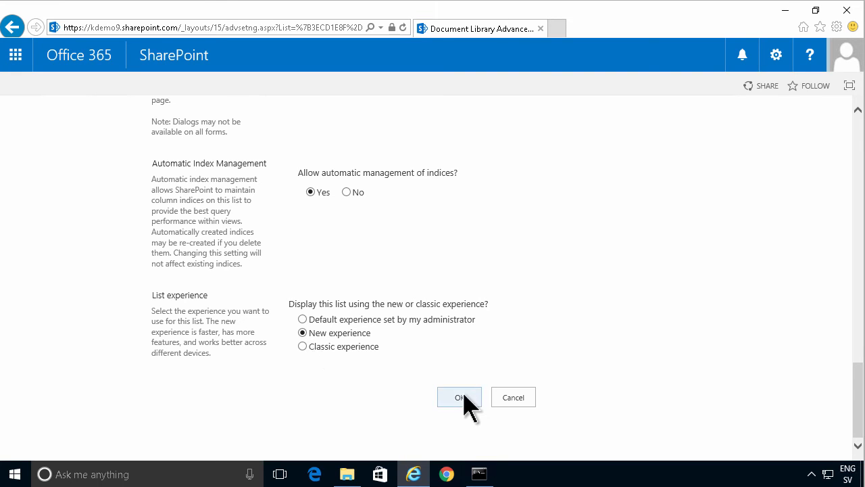
- Save the advanced settings, then return via Documents to the kdemo9 Team Site home page
{"action": "left_click", "coordinate": [460, 397]}
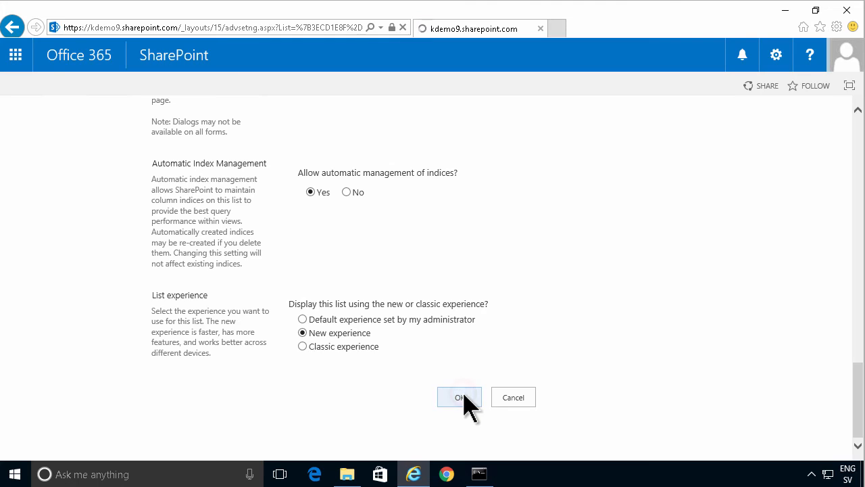
{"action": "left_click", "coordinate": [460, 397]}
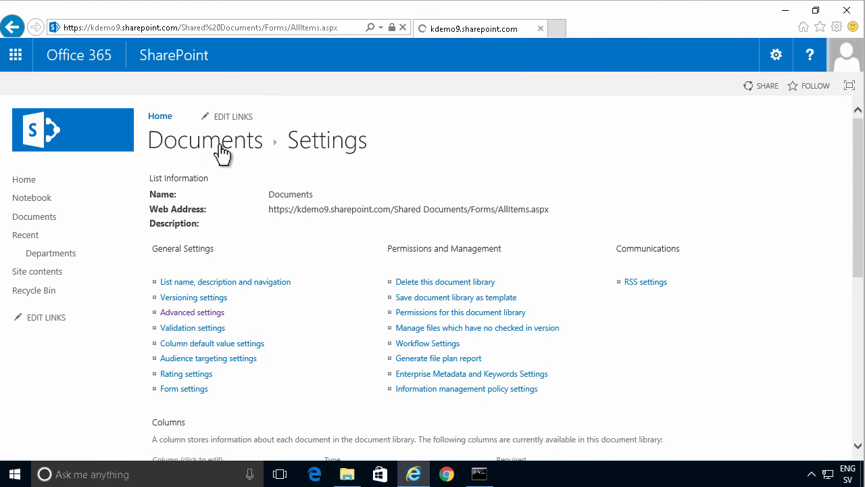
{"action": "left_click", "coordinate": [34, 216]}
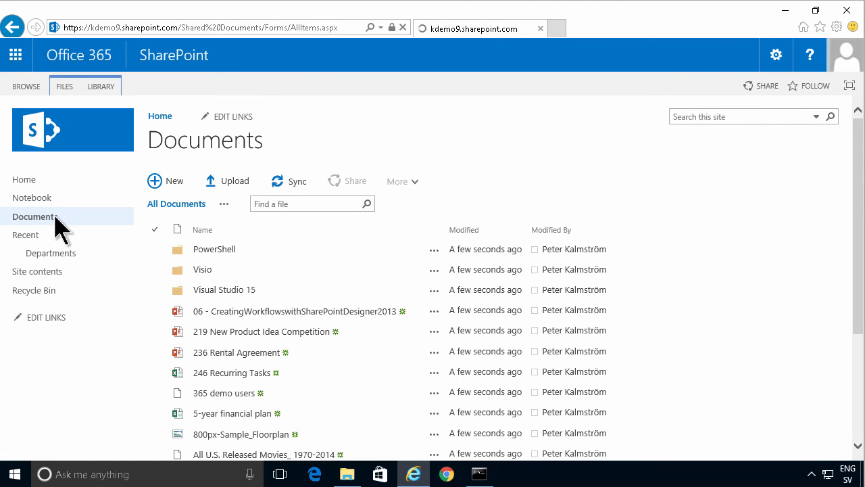
{"action": "left_click", "coordinate": [23, 179]}
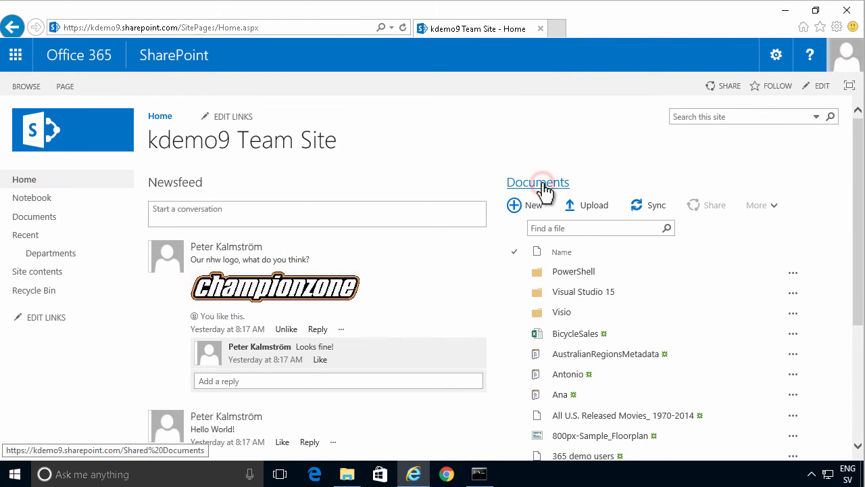
- Open the Documents web part and sign in to the work account again
{"action": "left_click", "coordinate": [537, 182]}
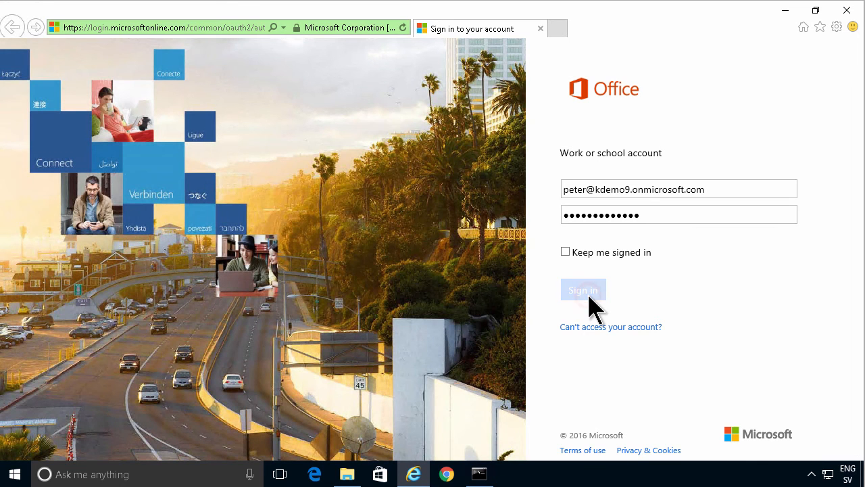
{"action": "left_click", "coordinate": [583, 289]}
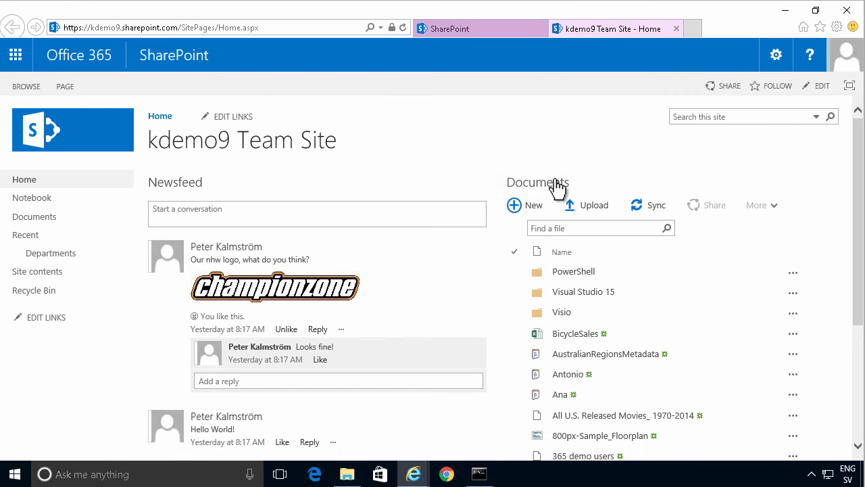
- Open Documents from the kdemo9 home page, now displayed in the new UI
{"action": "left_click", "coordinate": [538, 182]}
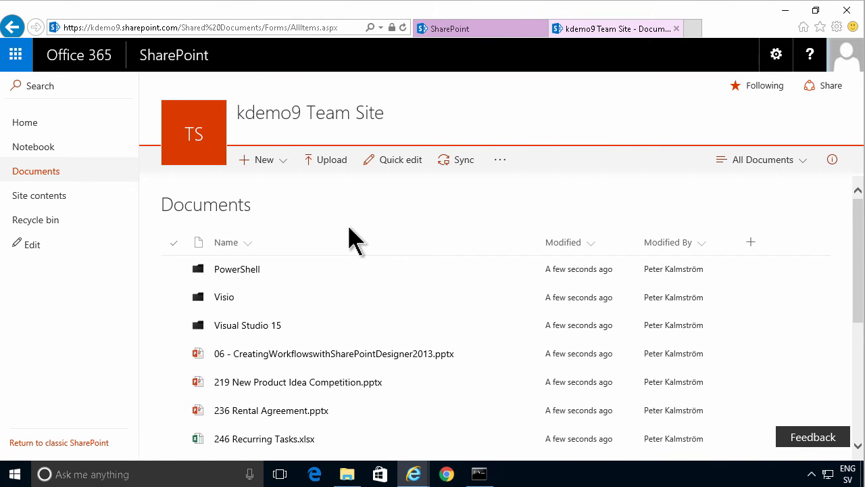
{"action": "mouse_move", "coordinate": [399, 354]}
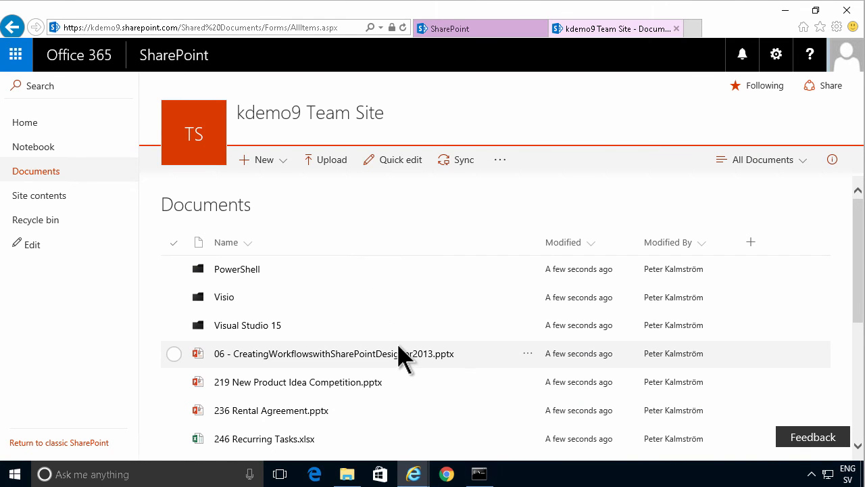